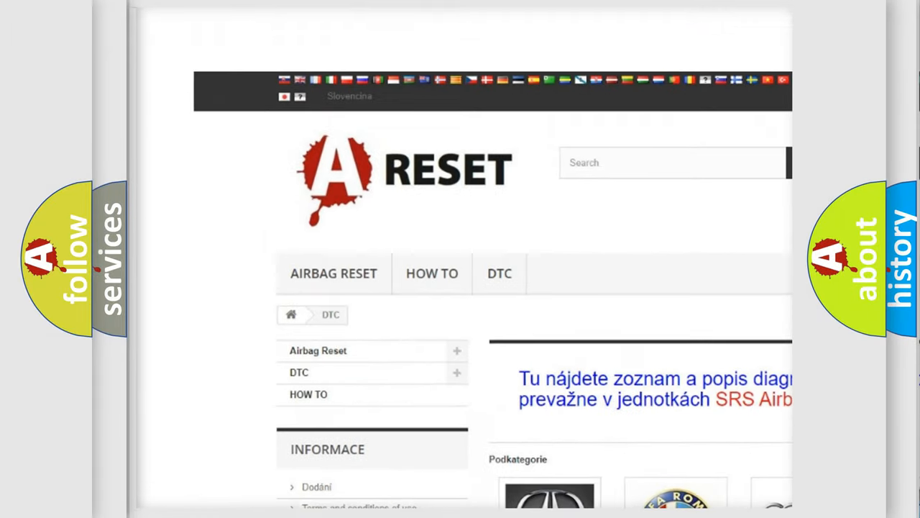
- Scroll through the Fiat DTC code grid from B-codes down to the C-codes
{"action": "scroll", "scroll_direction": "down", "scroll_amount": 3}
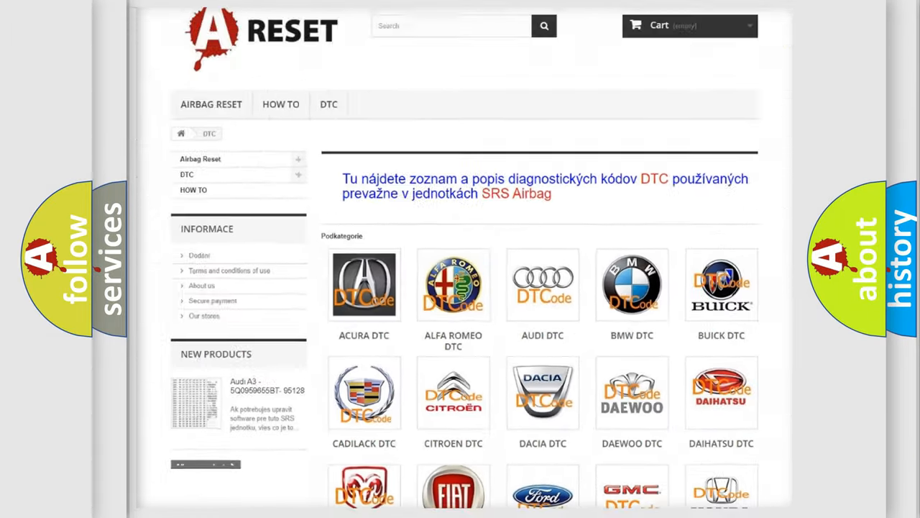
{"action": "scroll", "scroll_direction": "down", "scroll_amount": 3}
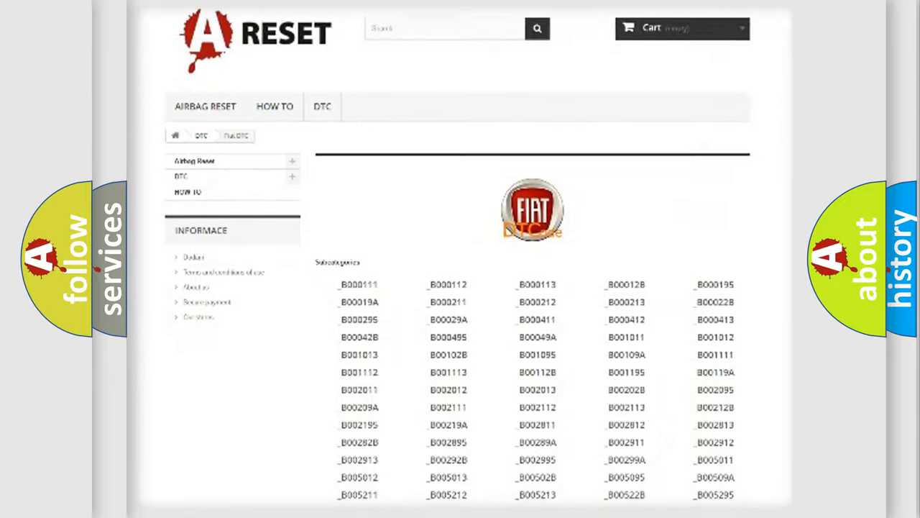
{"action": "scroll", "scroll_direction": "down", "scroll_amount": 3}
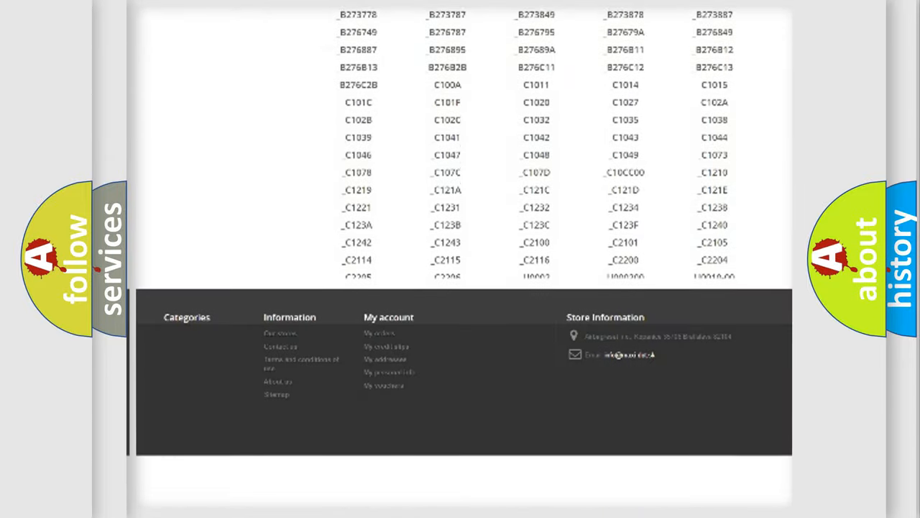
{"action": "scroll", "scroll_direction": "down", "scroll_amount": 3}
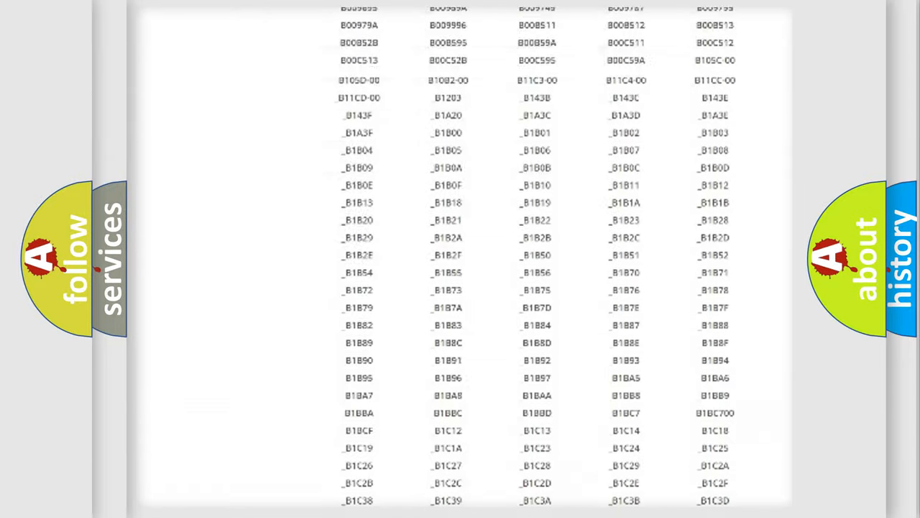
{"action": "scroll", "scroll_direction": "up", "scroll_amount": 3}
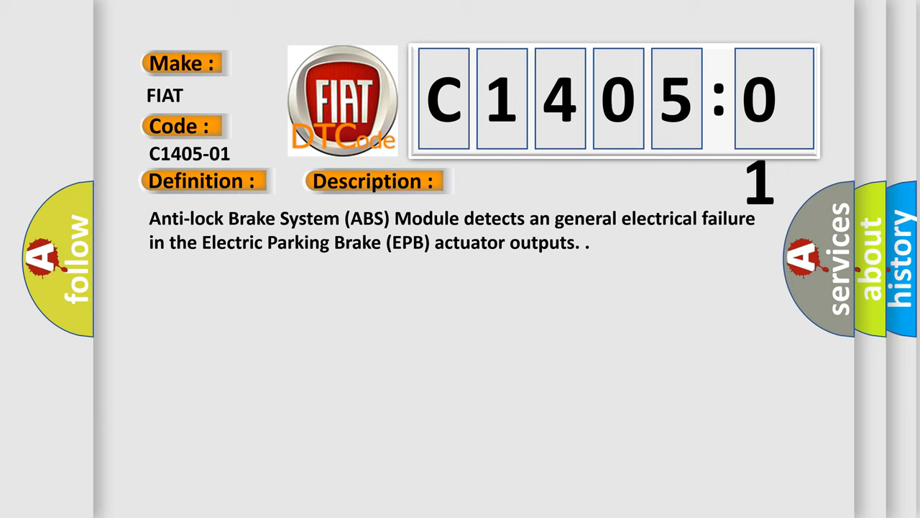
- Reveal the C1405-01 causes, from connector damage to ABS module electrical failure
{"action": "left_click", "coordinate": [528, 180]}
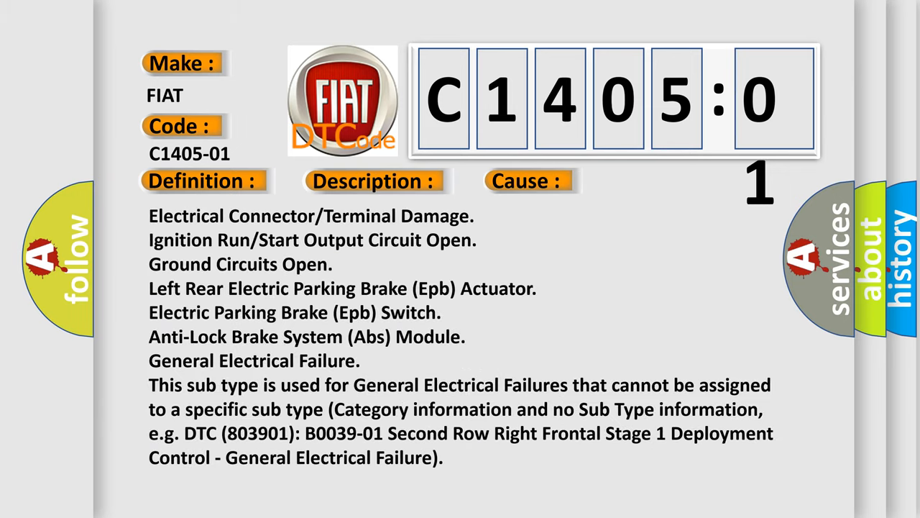